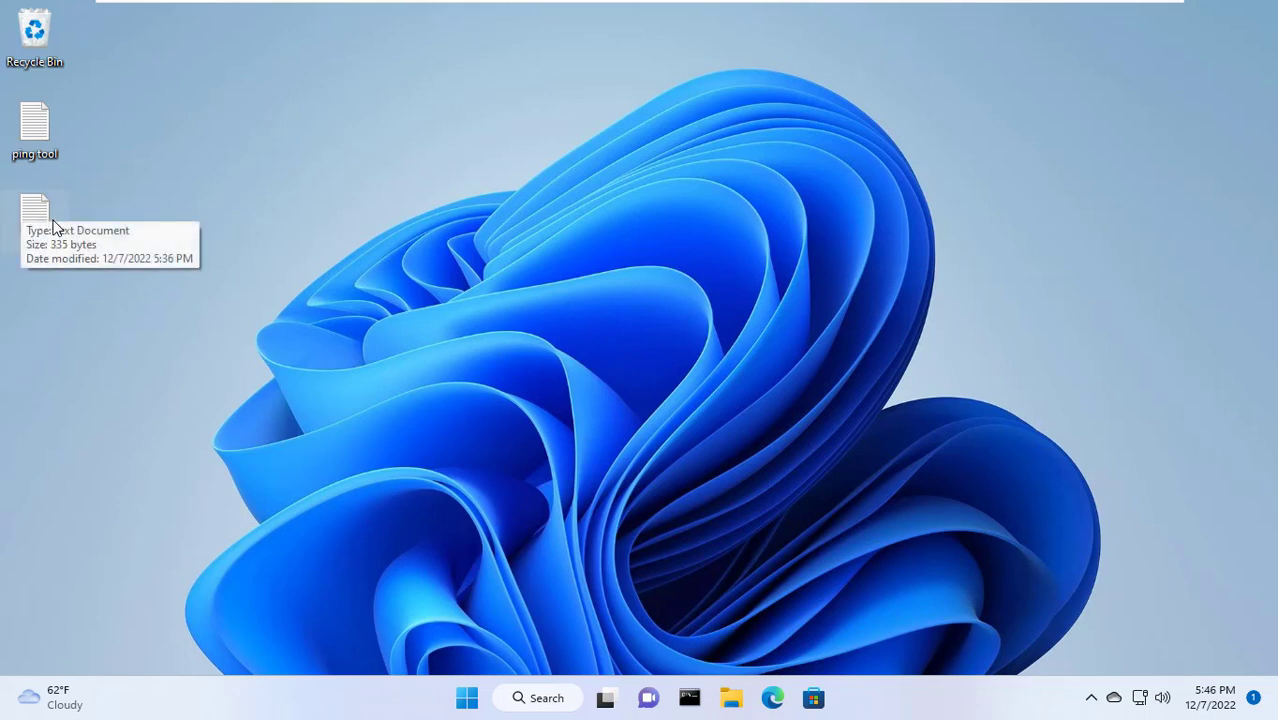
# - Check the hostnames in iplist, then open the ping tool script and select its IP list placeholder
pyautogui.doubleClick(34, 215)
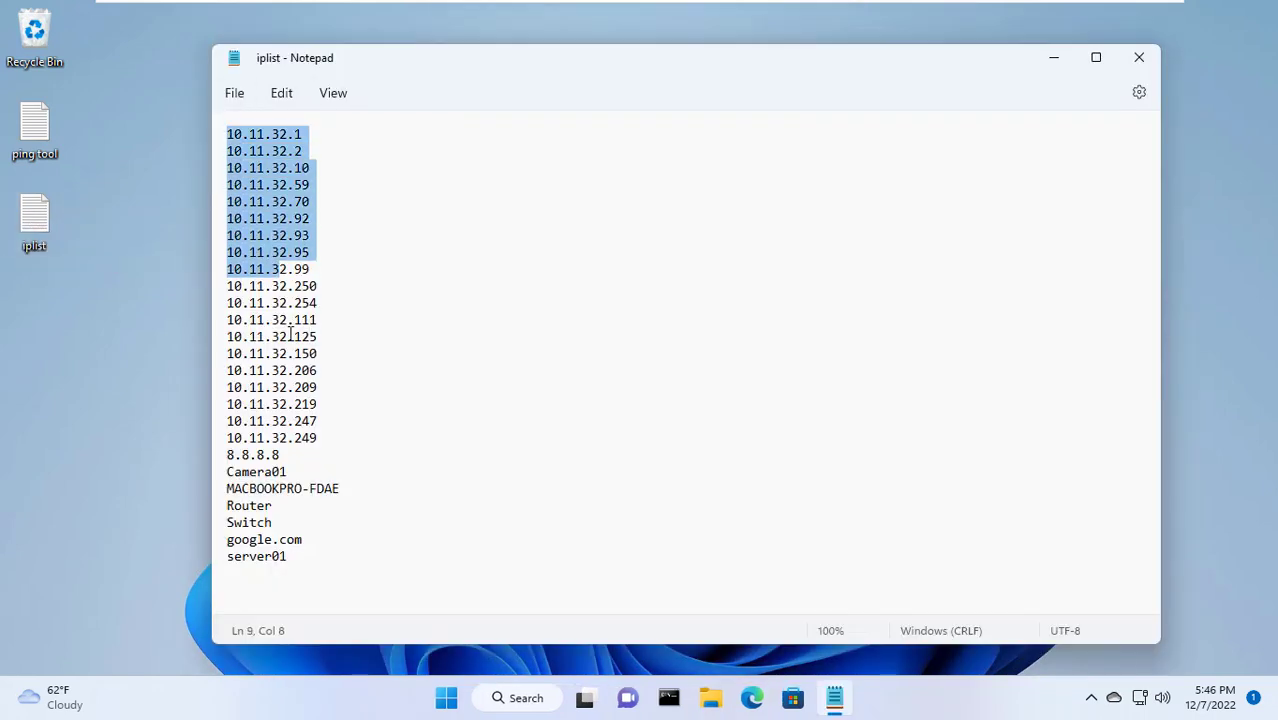
pyautogui.click(257, 472)
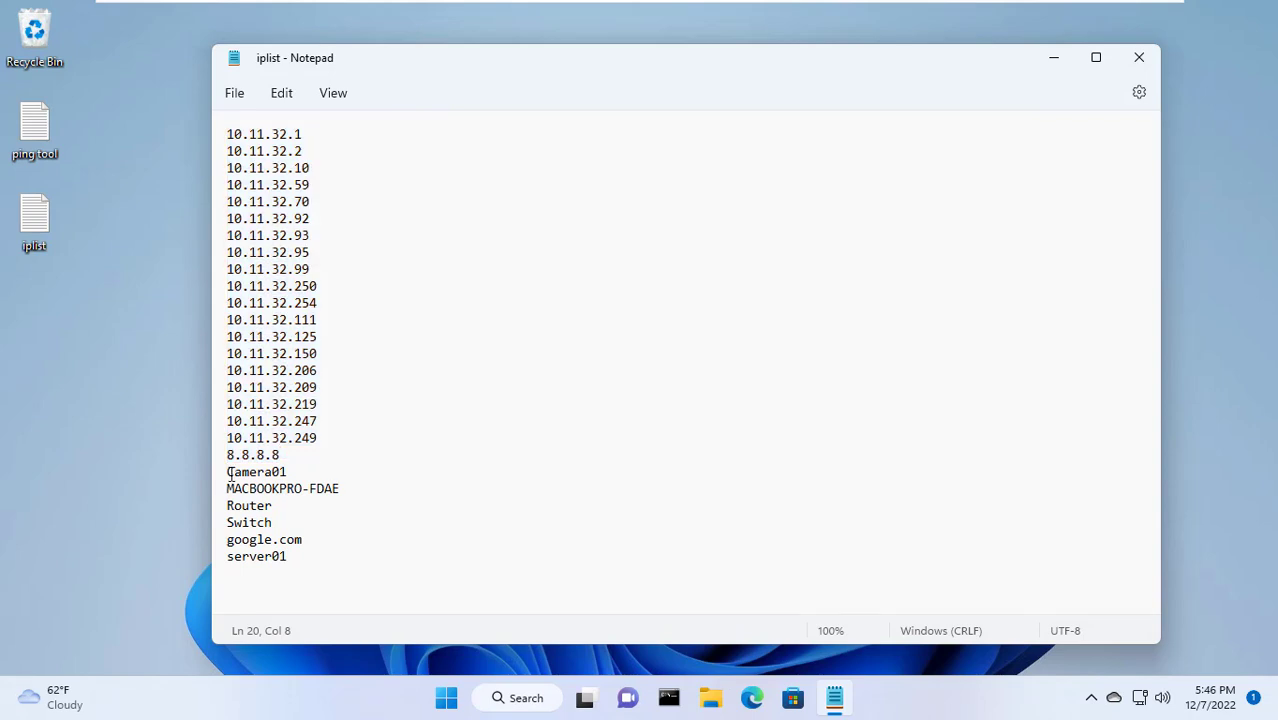
pyautogui.moveTo(227, 471); pyautogui.dragTo(285, 556)
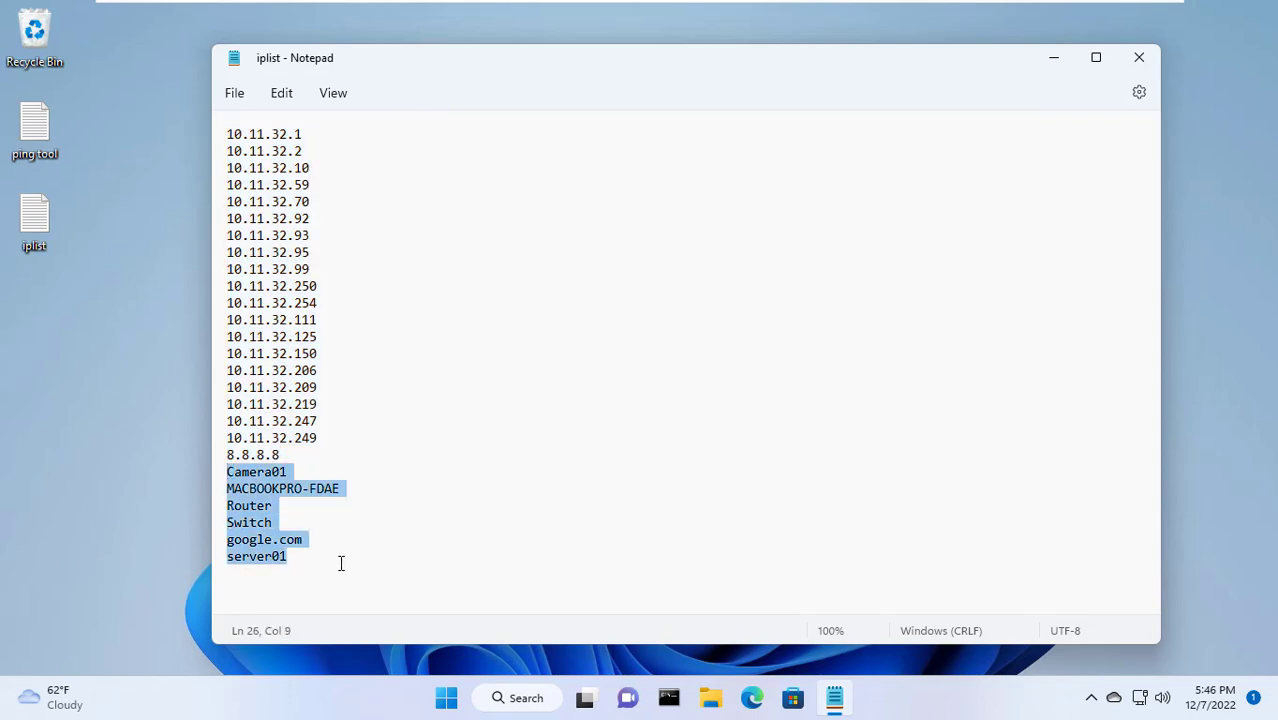
pyautogui.moveTo(1128, 97)
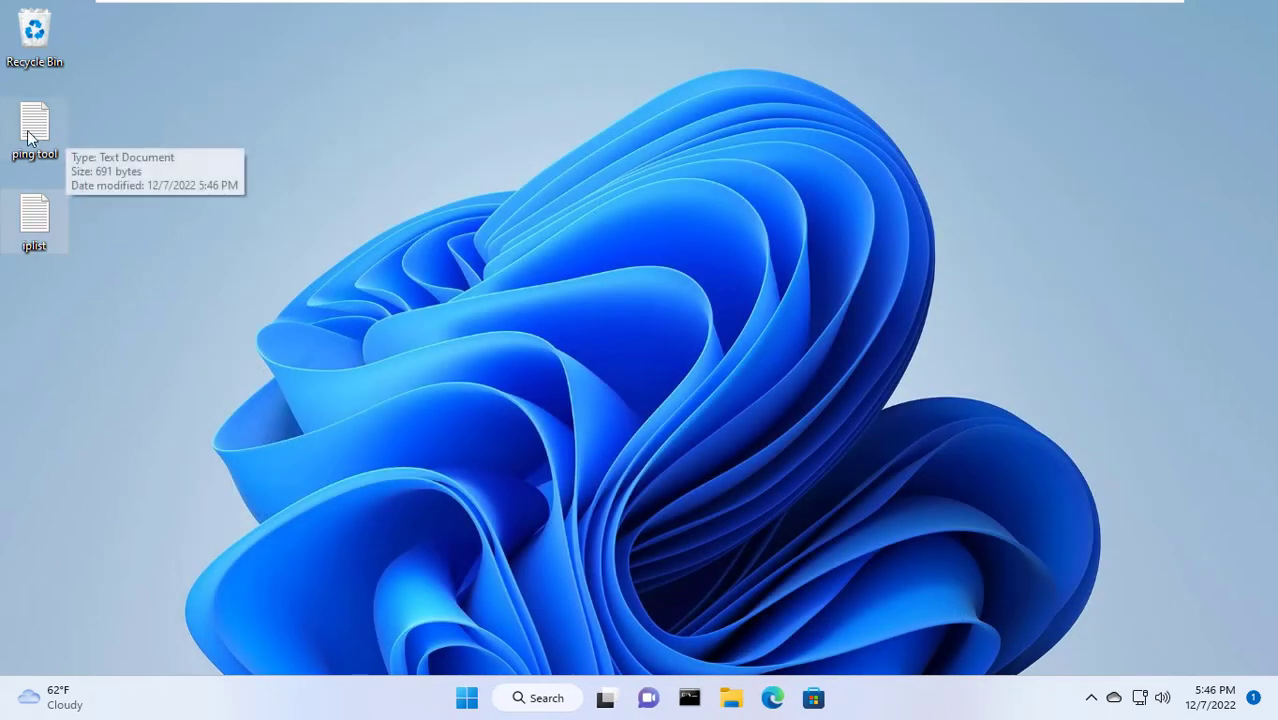
pyautogui.doubleClick(34, 130)
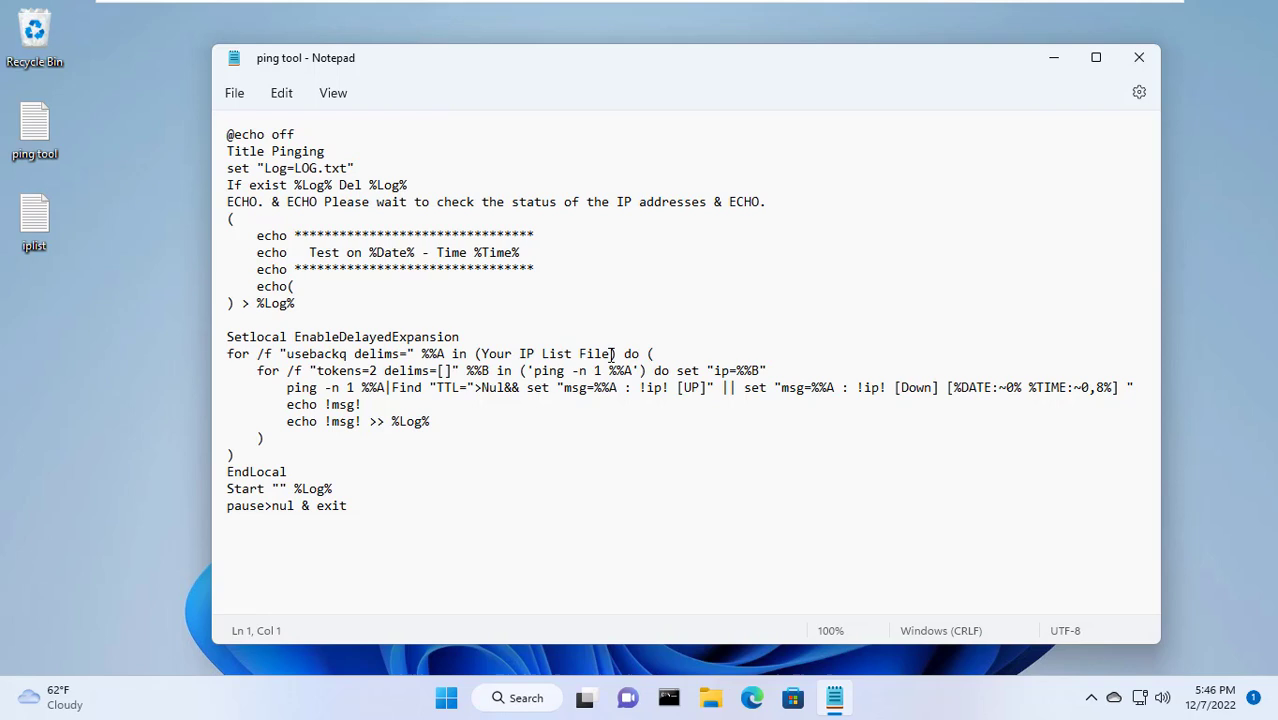
pyautogui.moveTo(475, 353); pyautogui.dragTo(617, 353)
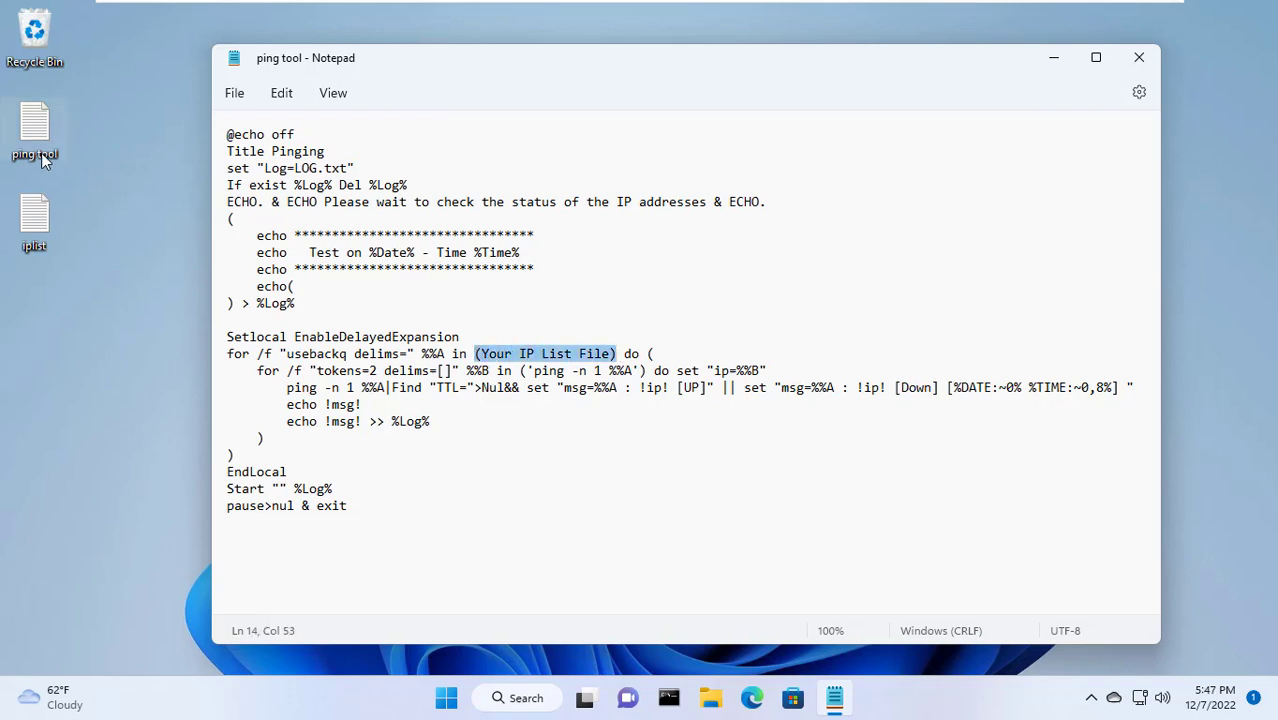
pyautogui.rightClick(34, 215)
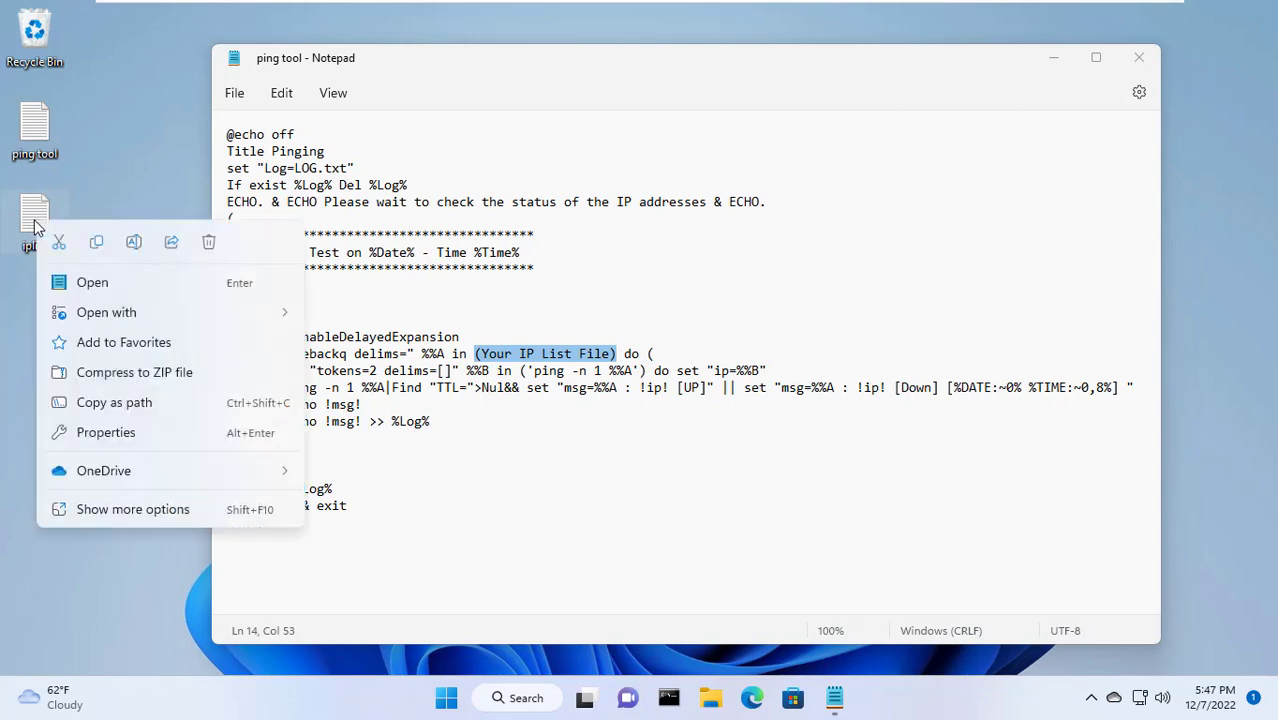
pyautogui.click(105, 432)
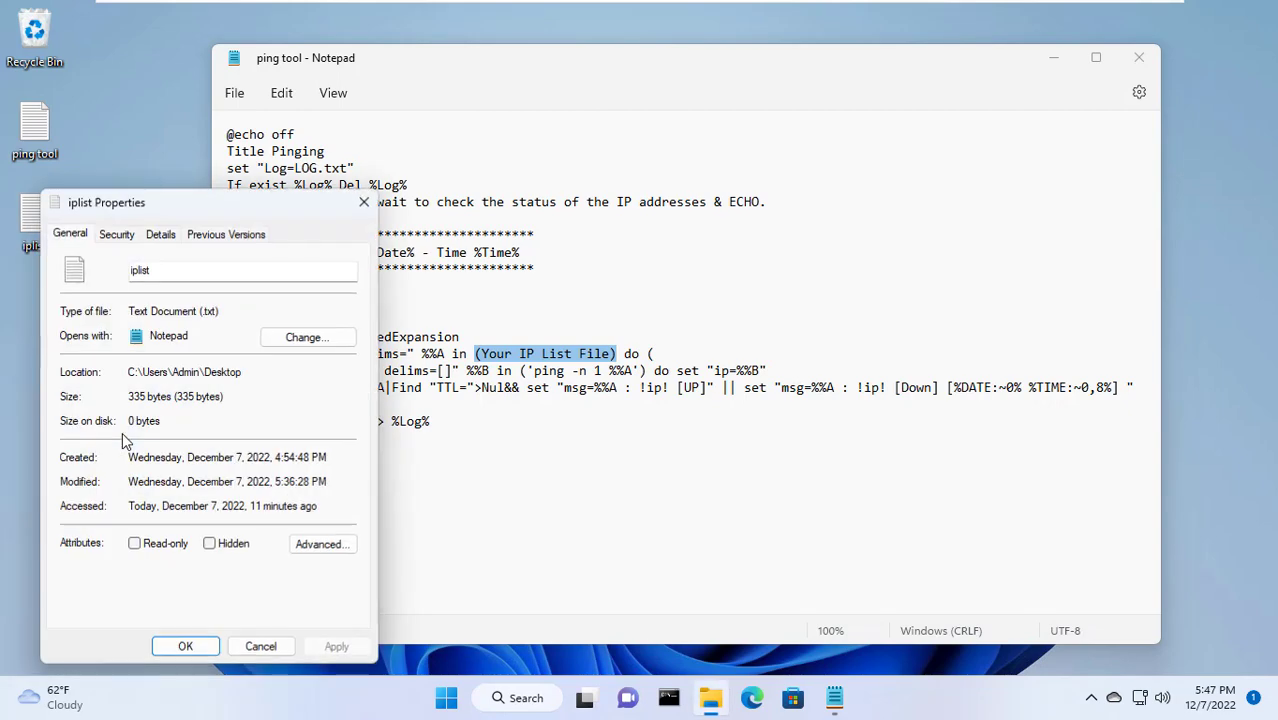
pyautogui.click(116, 234)
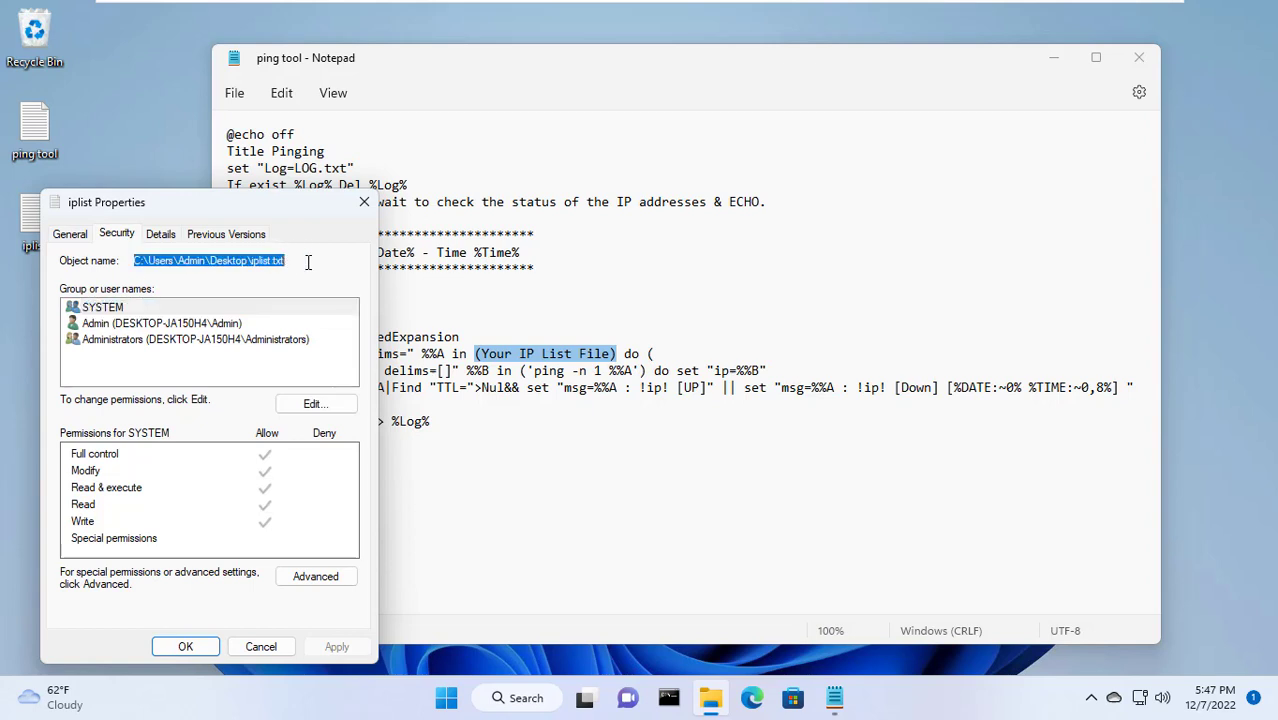
pyautogui.rightClick(210, 260)
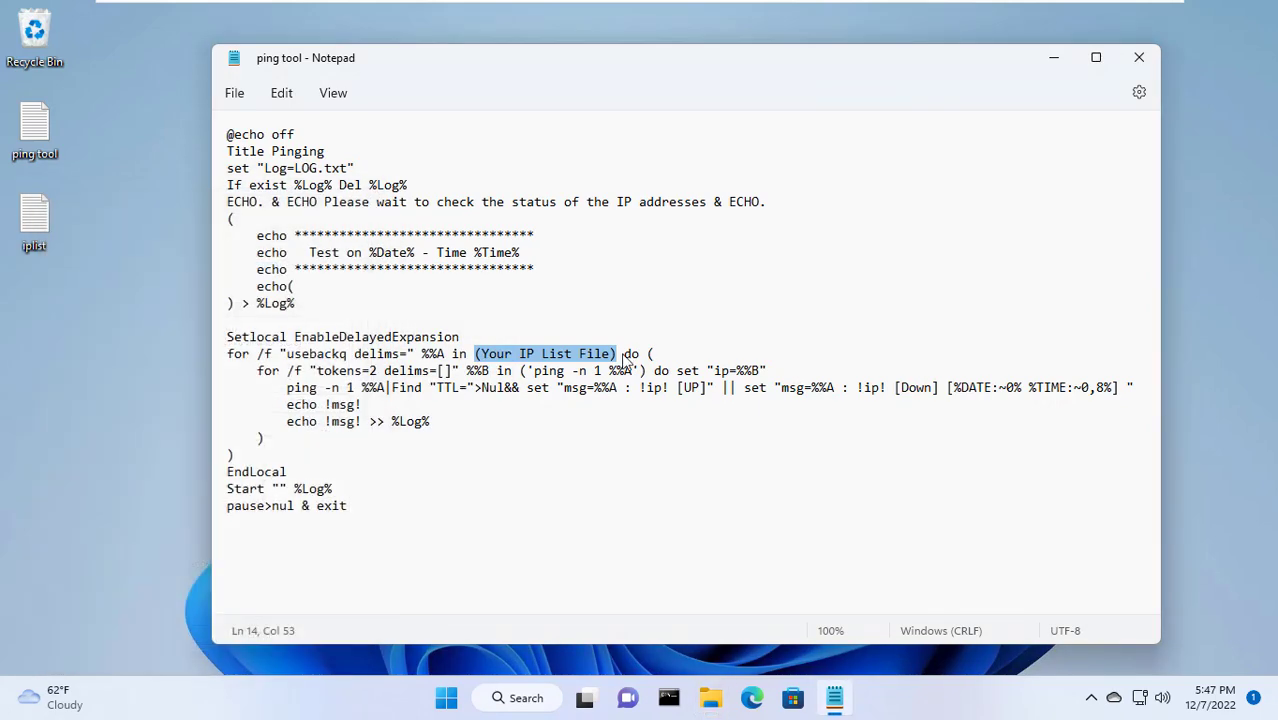
# - Replace 'Your IP List File' in the for loop with C:\Users\Admin\Desktop\iplist.txt
pyautogui.click(612, 354)
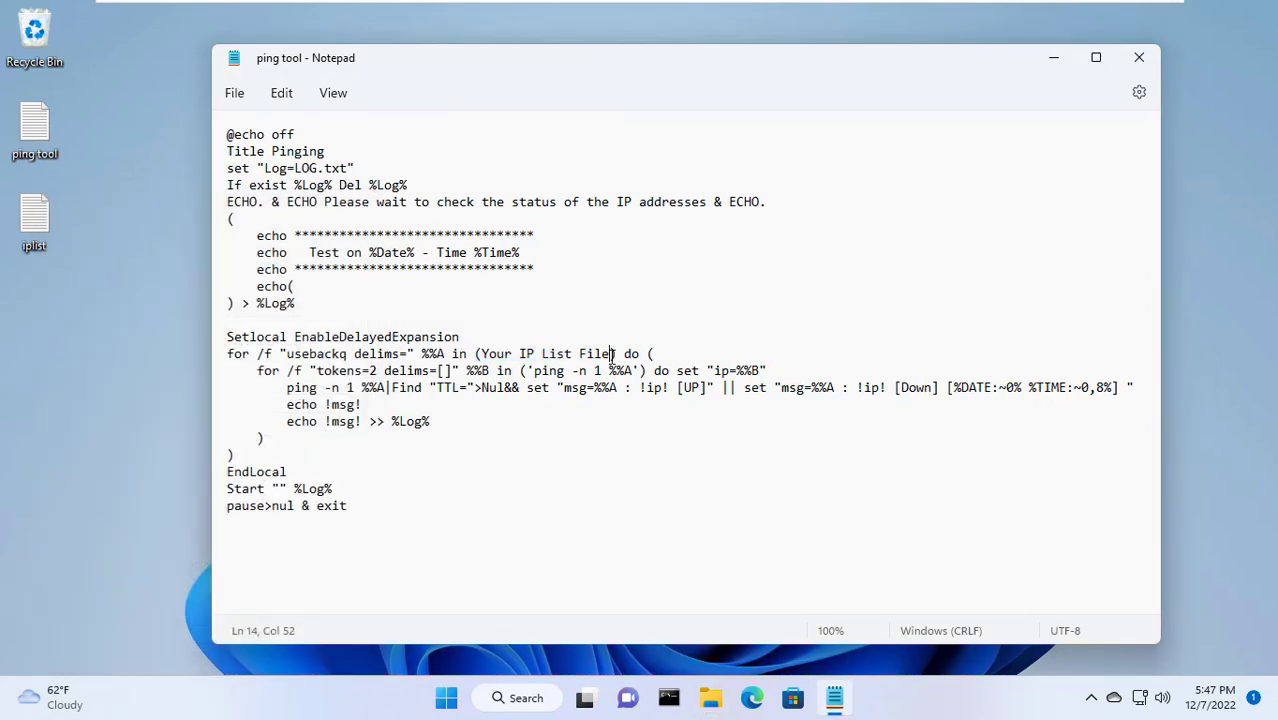
pyautogui.moveTo(481, 353); pyautogui.dragTo(611, 353)
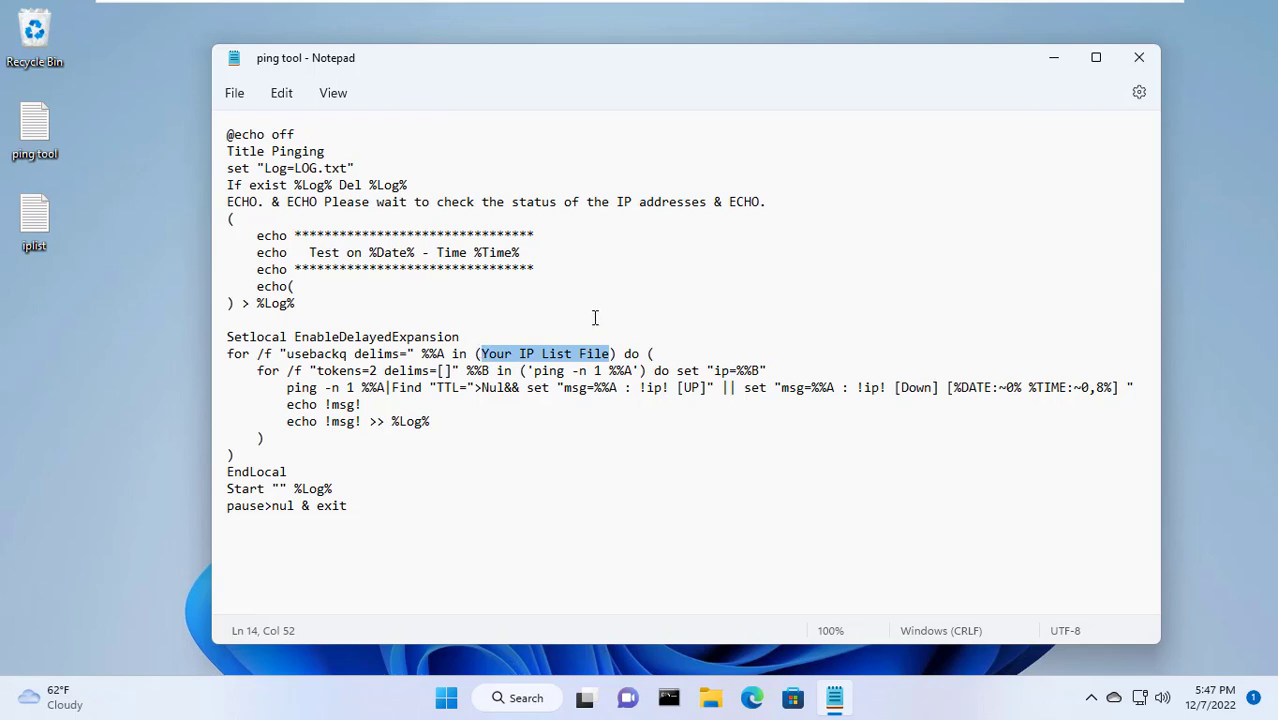
pyautogui.write('C:\\Users\\Admin\\Desktop\\iplist.txt')
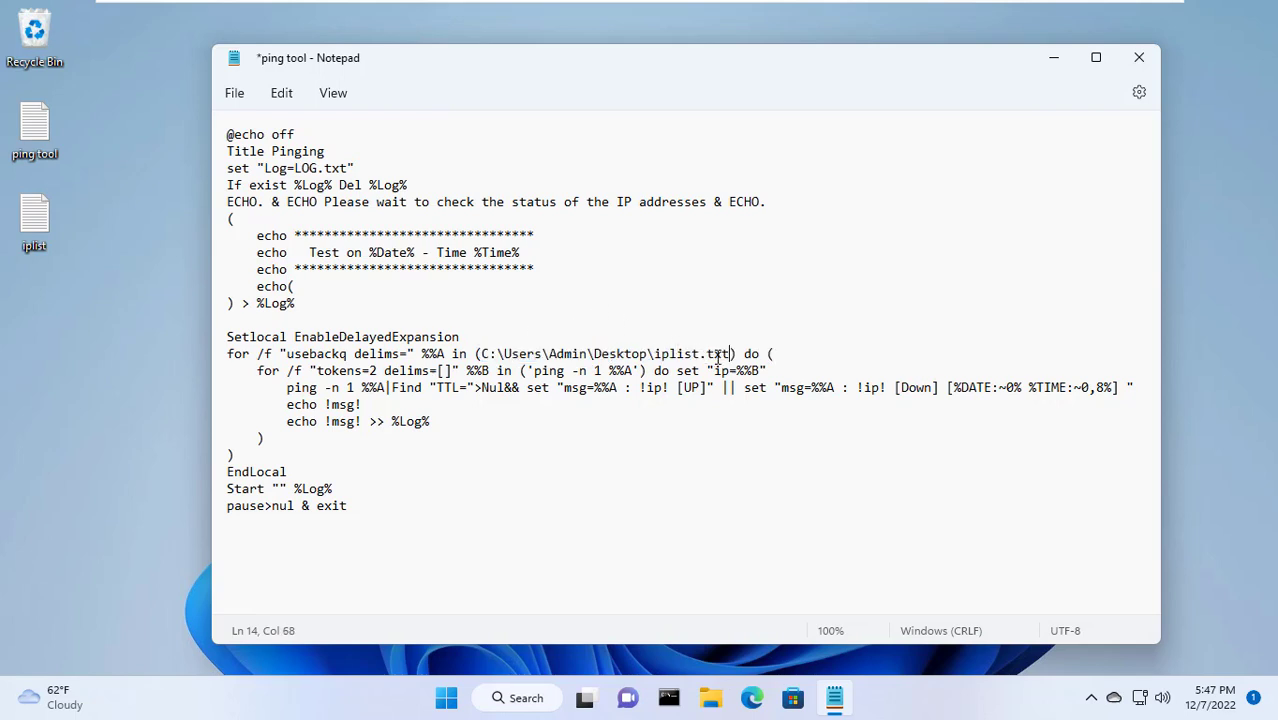
pyautogui.moveTo(478, 353); pyautogui.dragTo(730, 353)
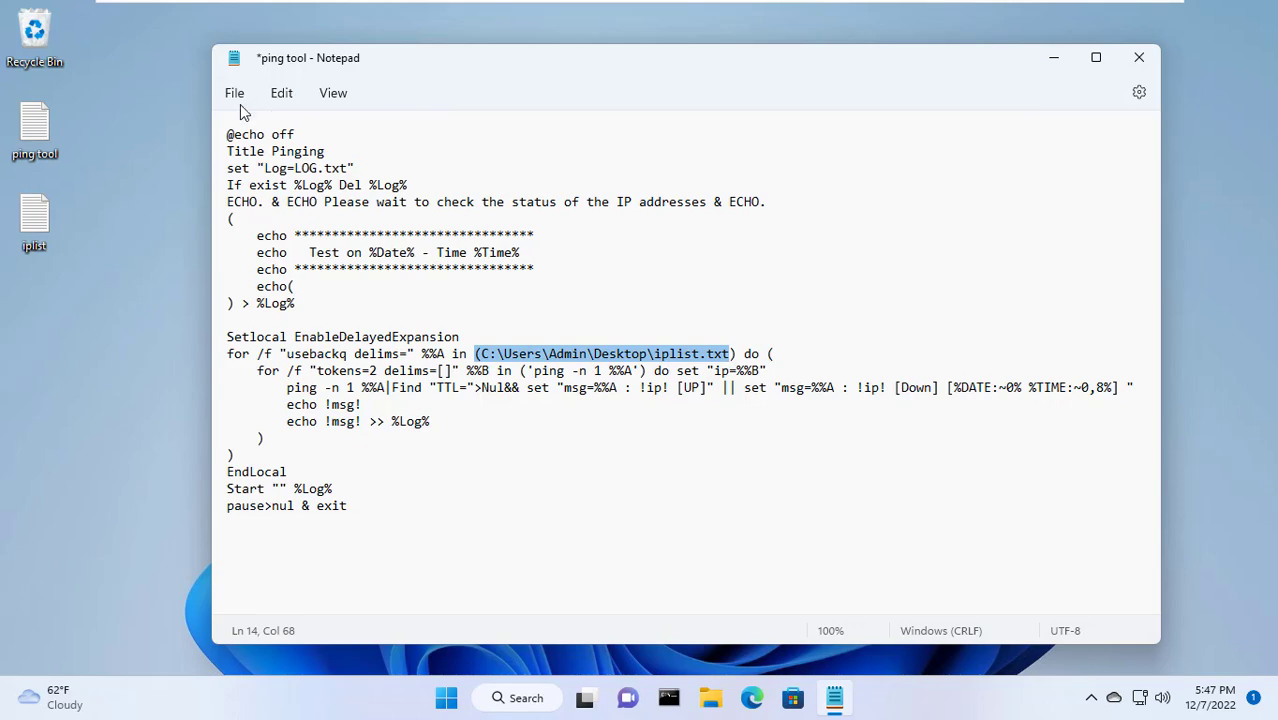
# - Save the script to the Desktop as netvn.bat with Save as type set to All files
pyautogui.click(234, 92)
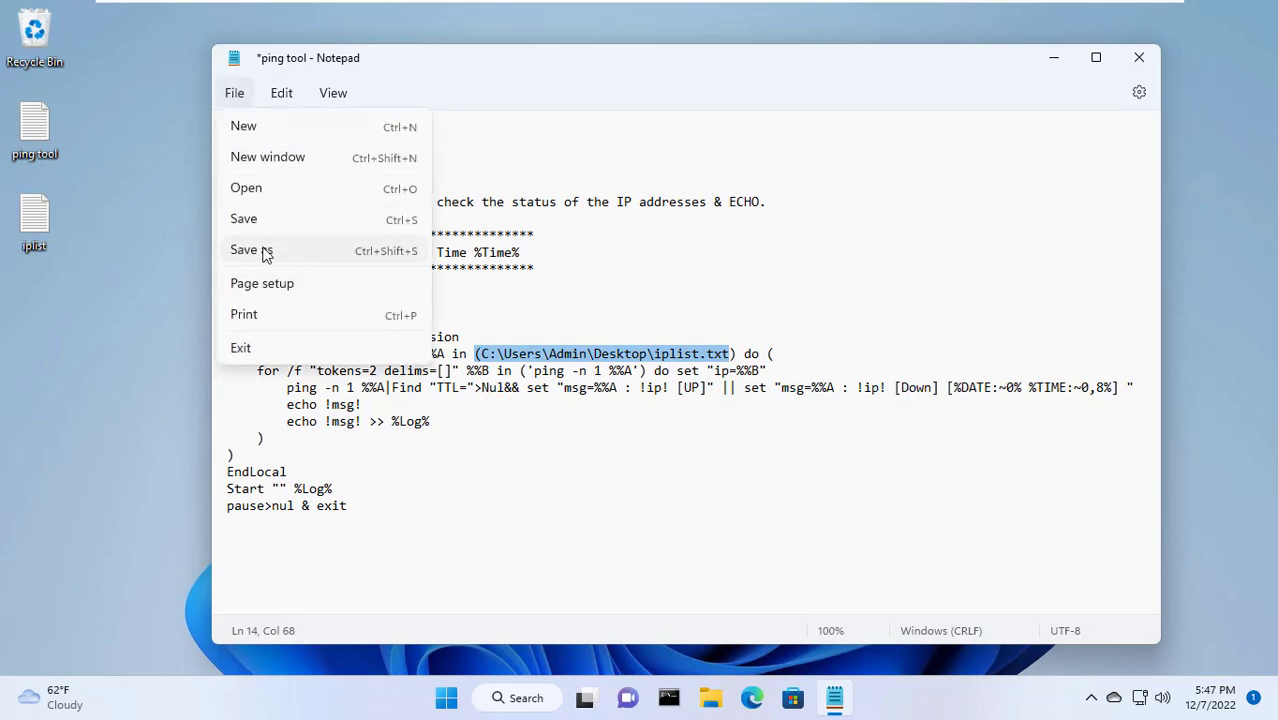
pyautogui.click(251, 249)
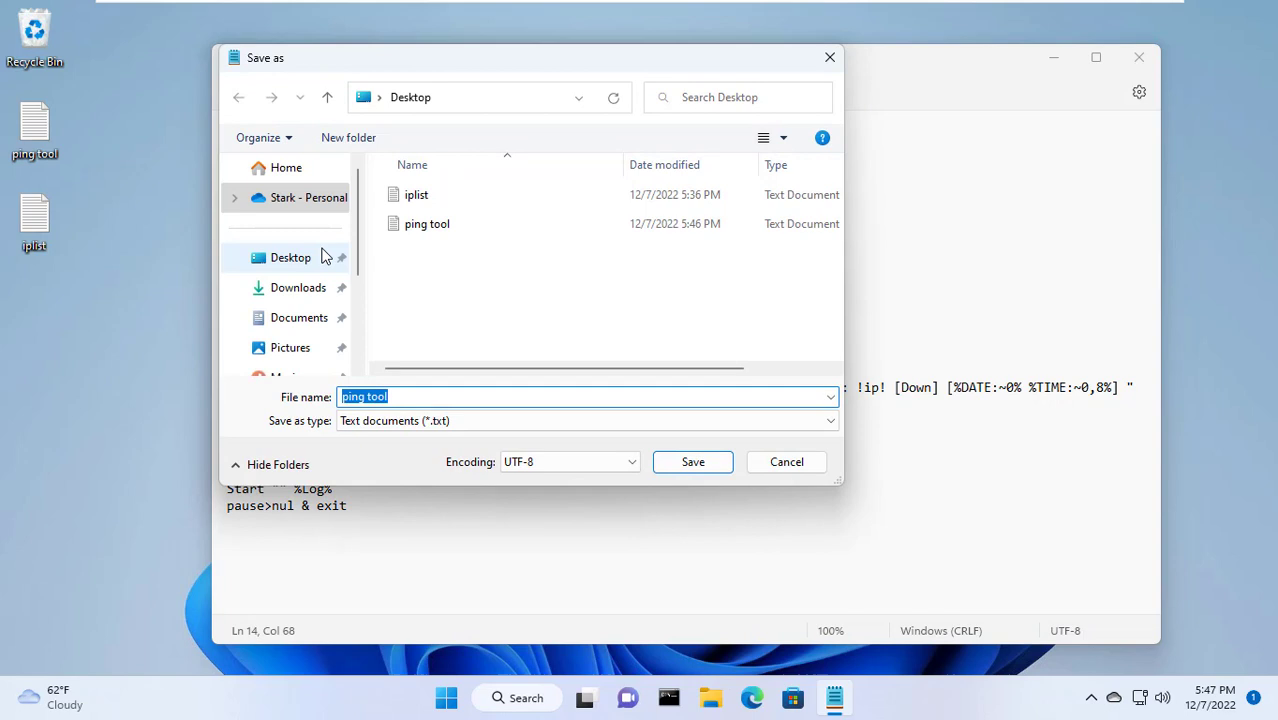
pyautogui.moveTo(527, 320)
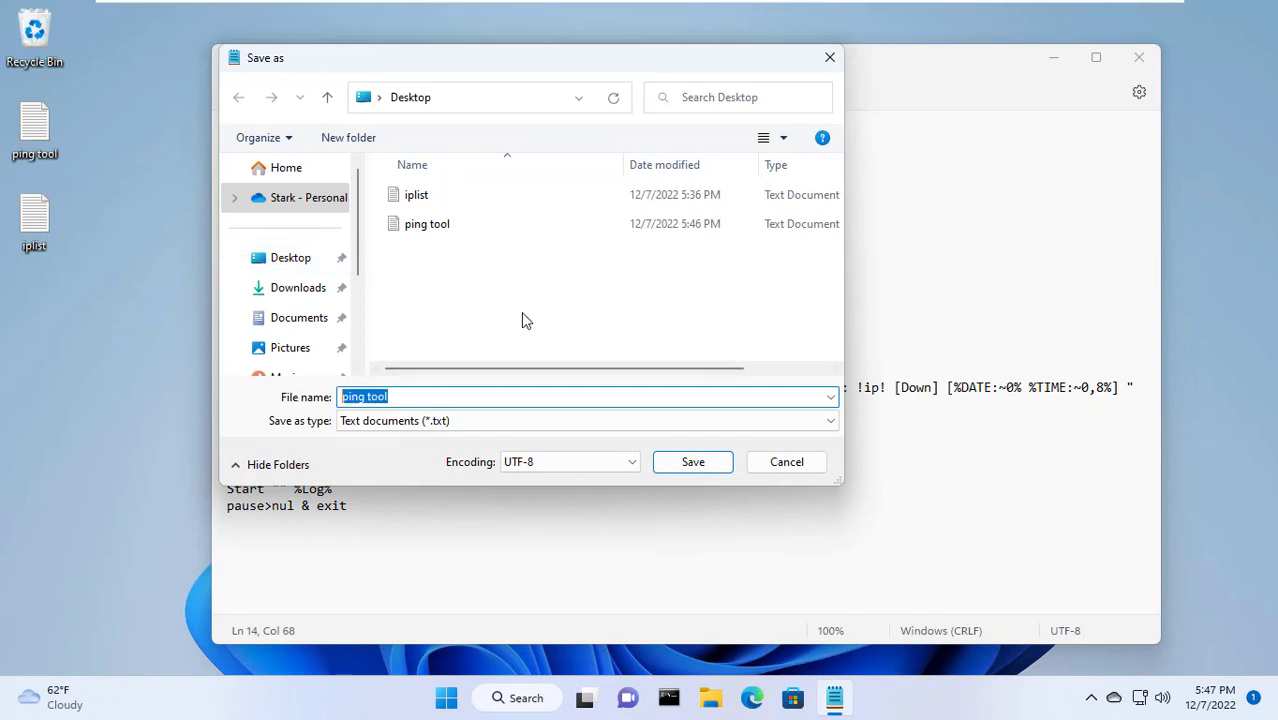
pyautogui.write('n')
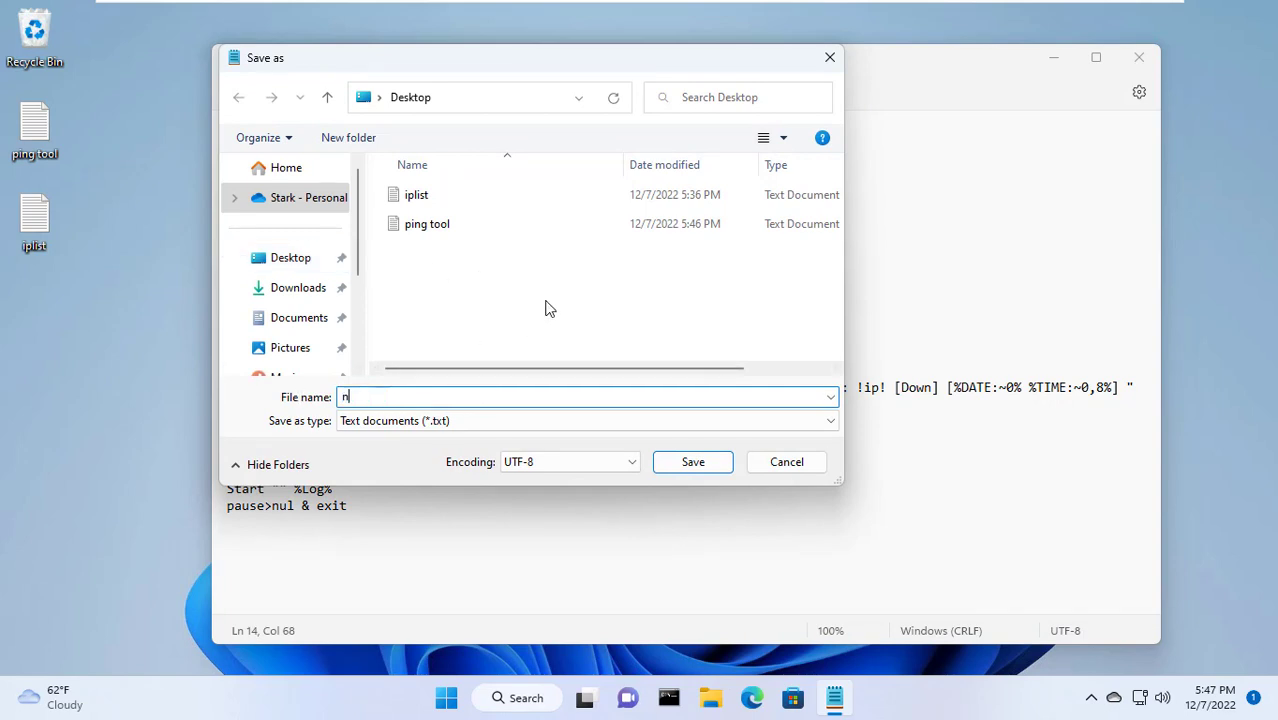
pyautogui.write('etvn.bat')
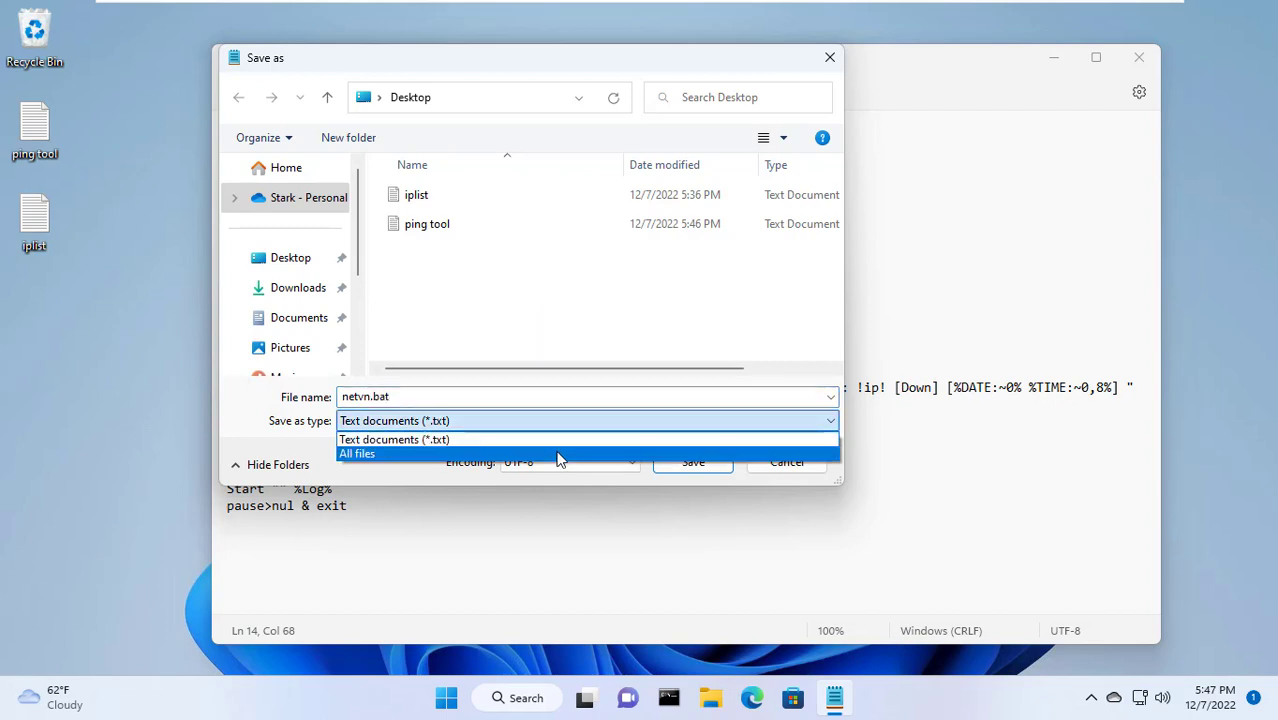
pyautogui.click(357, 453)
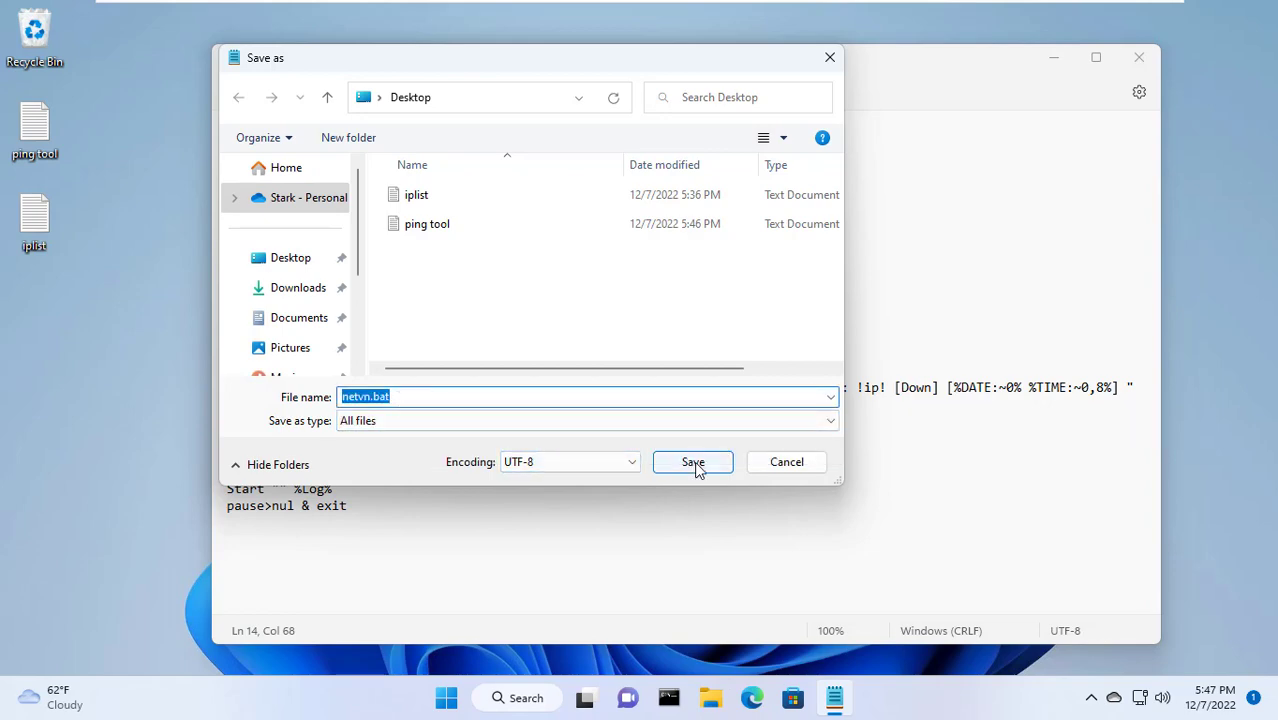
pyautogui.click(692, 461)
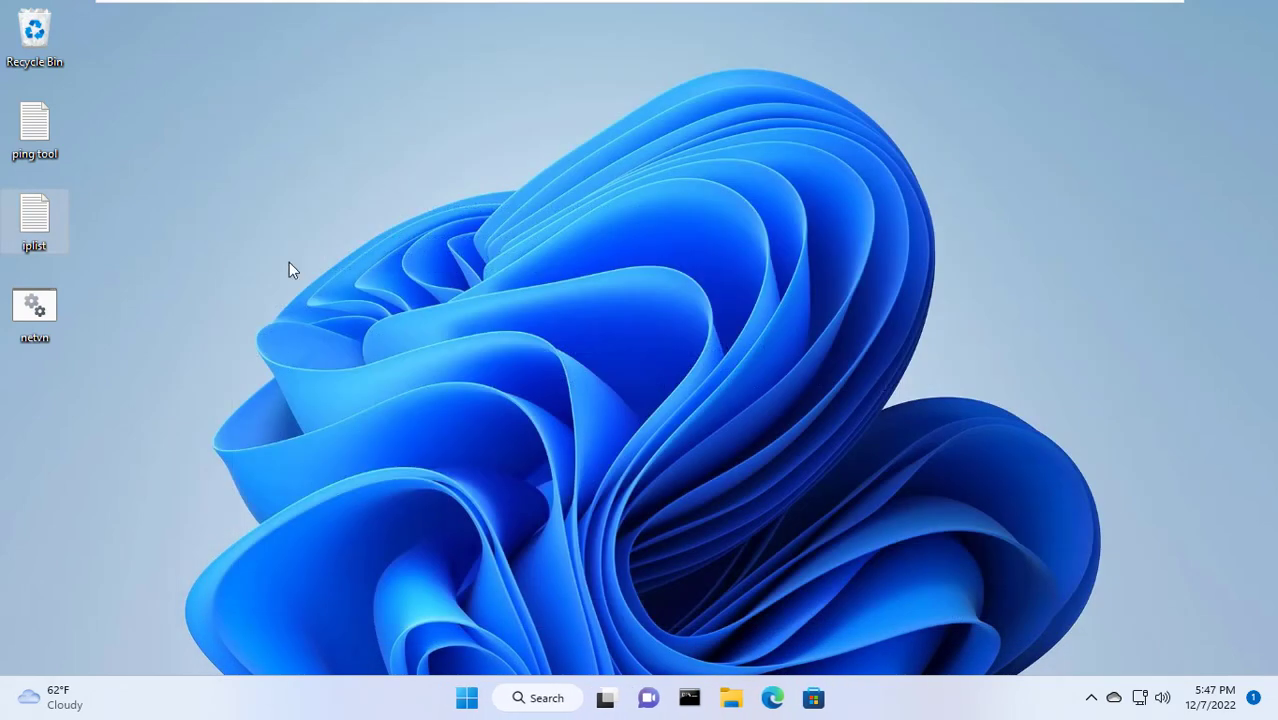
# - Move the netvn icon into open desktop space and run it to generate the LOG
pyautogui.moveTo(34, 308); pyautogui.dragTo(245, 213)
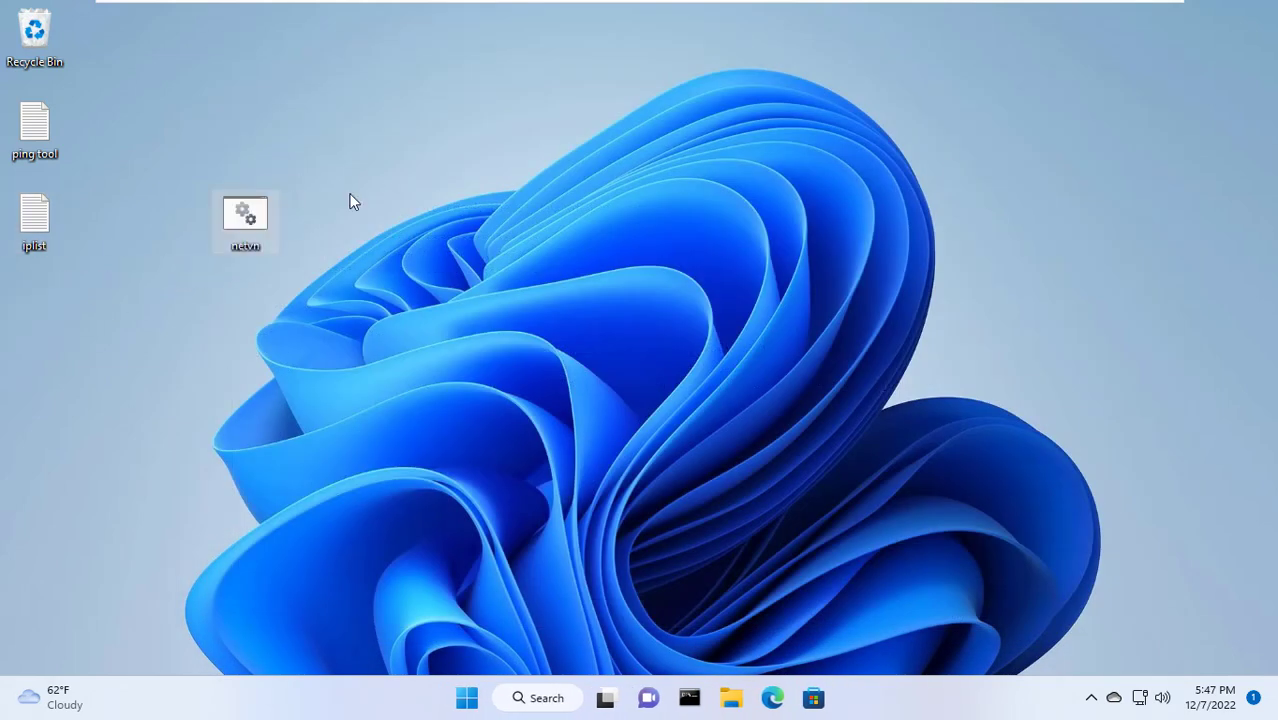
pyautogui.doubleClick(245, 213)
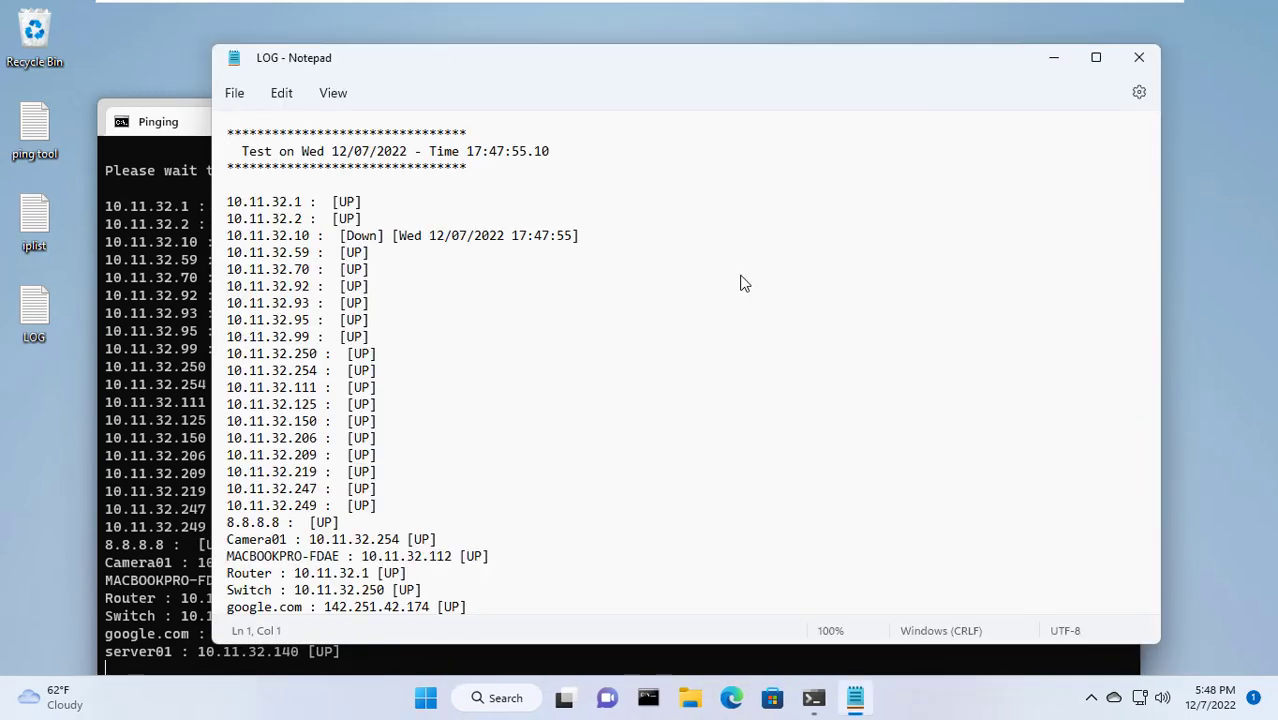
# - Close the ping console, maximize the LOG window, and select the Camera01 result line
pyautogui.click(158, 121)
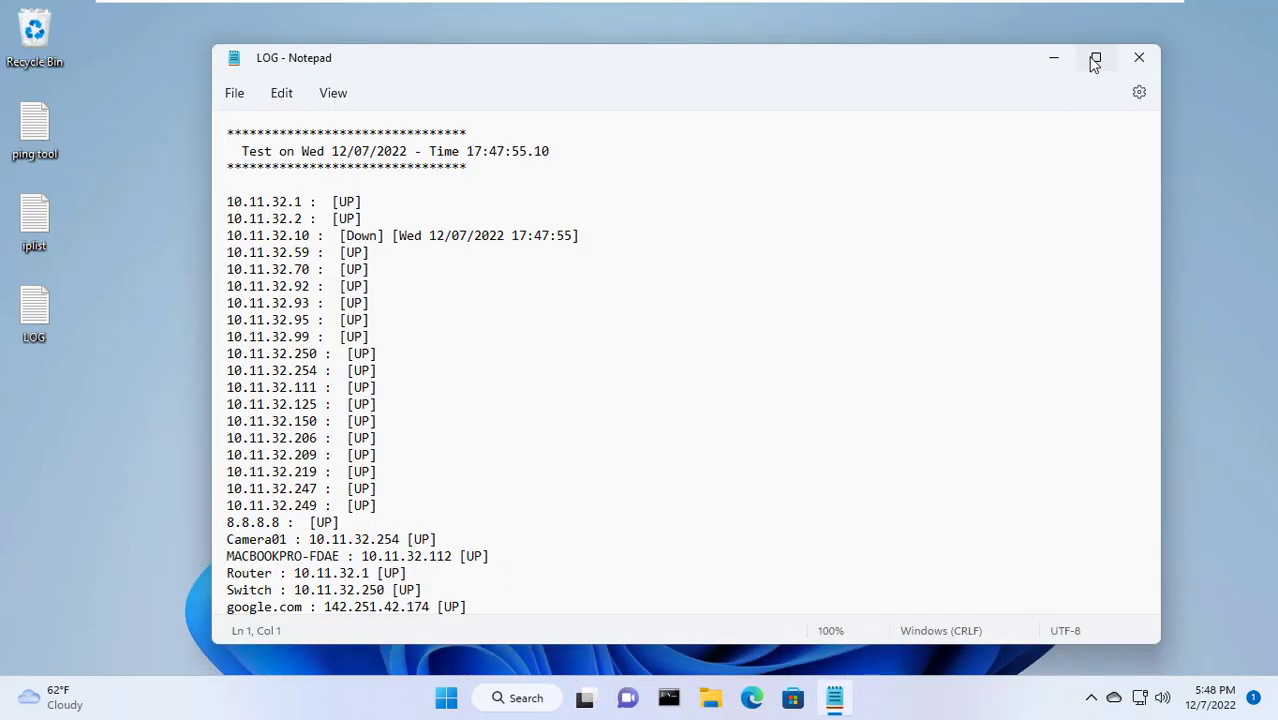
pyautogui.click(1095, 57)
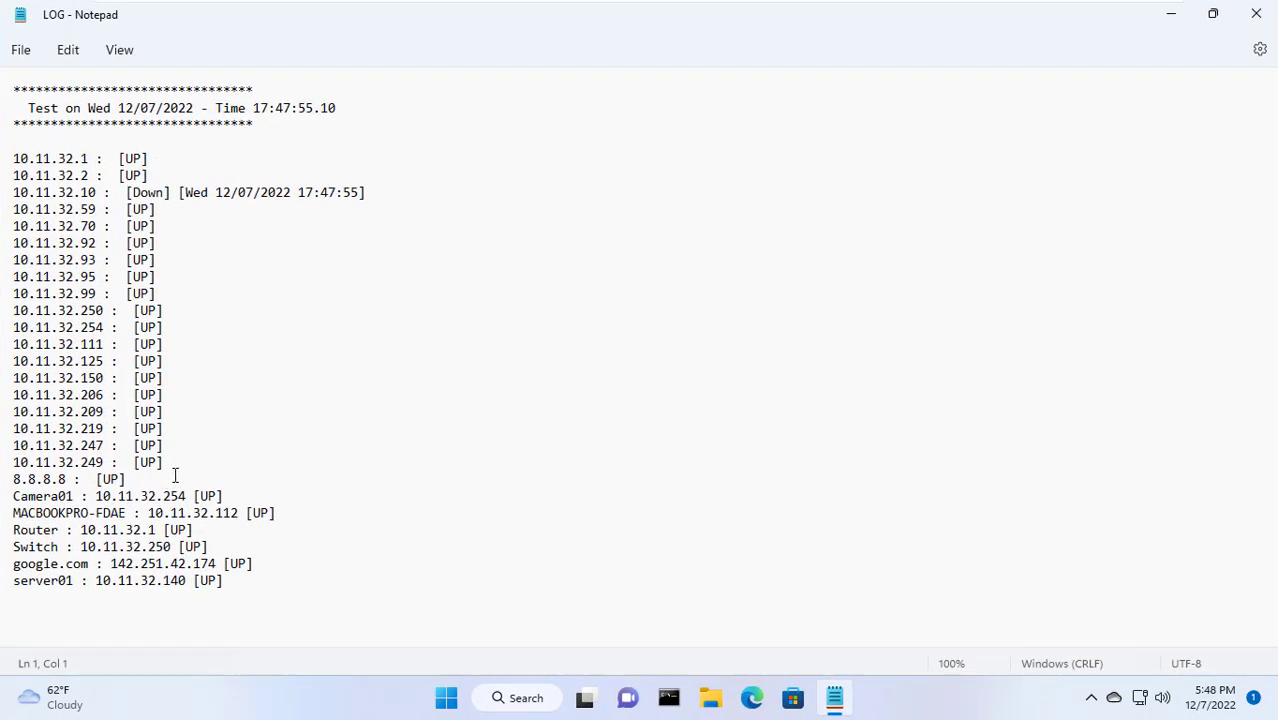
pyautogui.moveTo(121, 192); pyautogui.dragTo(365, 192)
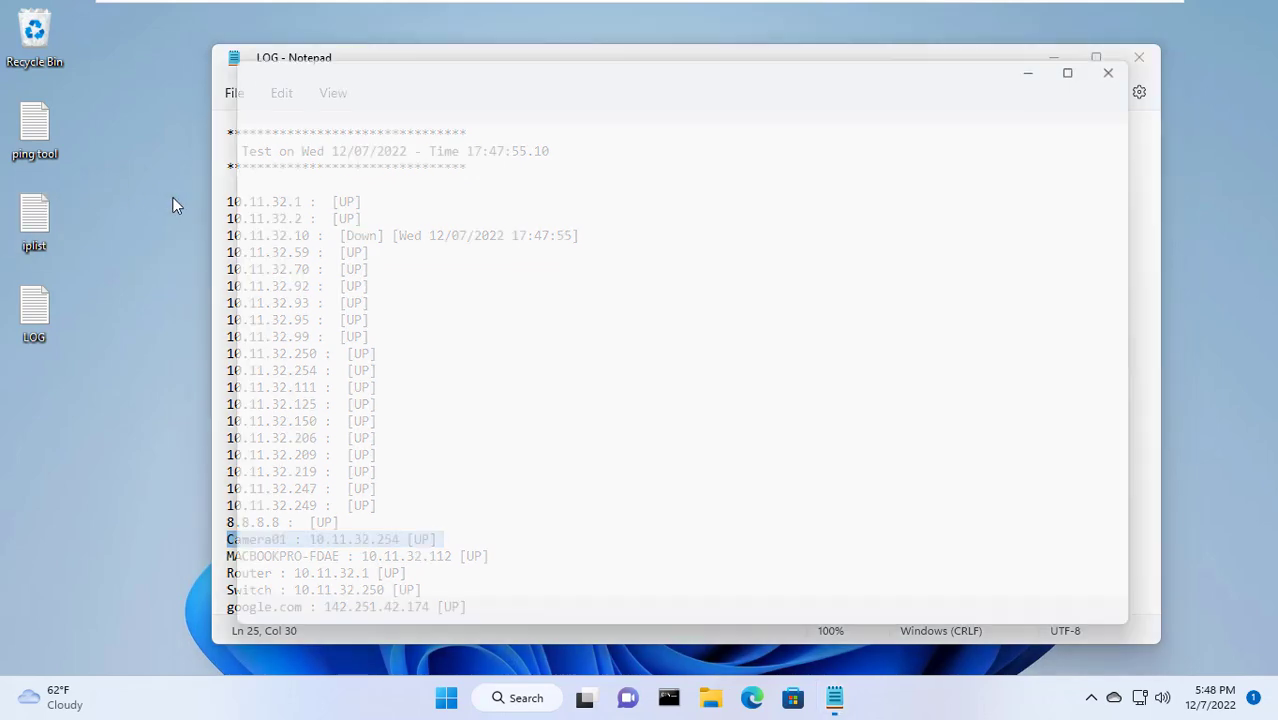
# - Open iplist beside the LOG and select its Camera01 entry
pyautogui.doubleClick(34, 220)
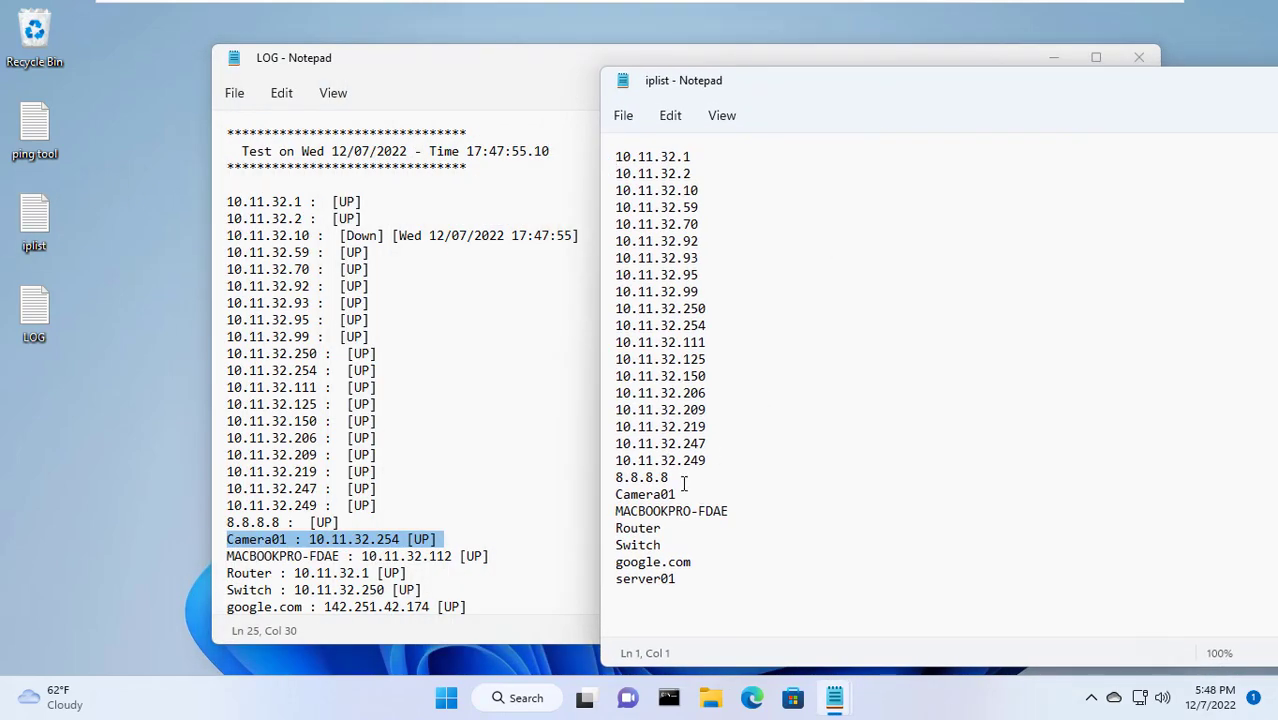
pyautogui.doubleClick(646, 494)
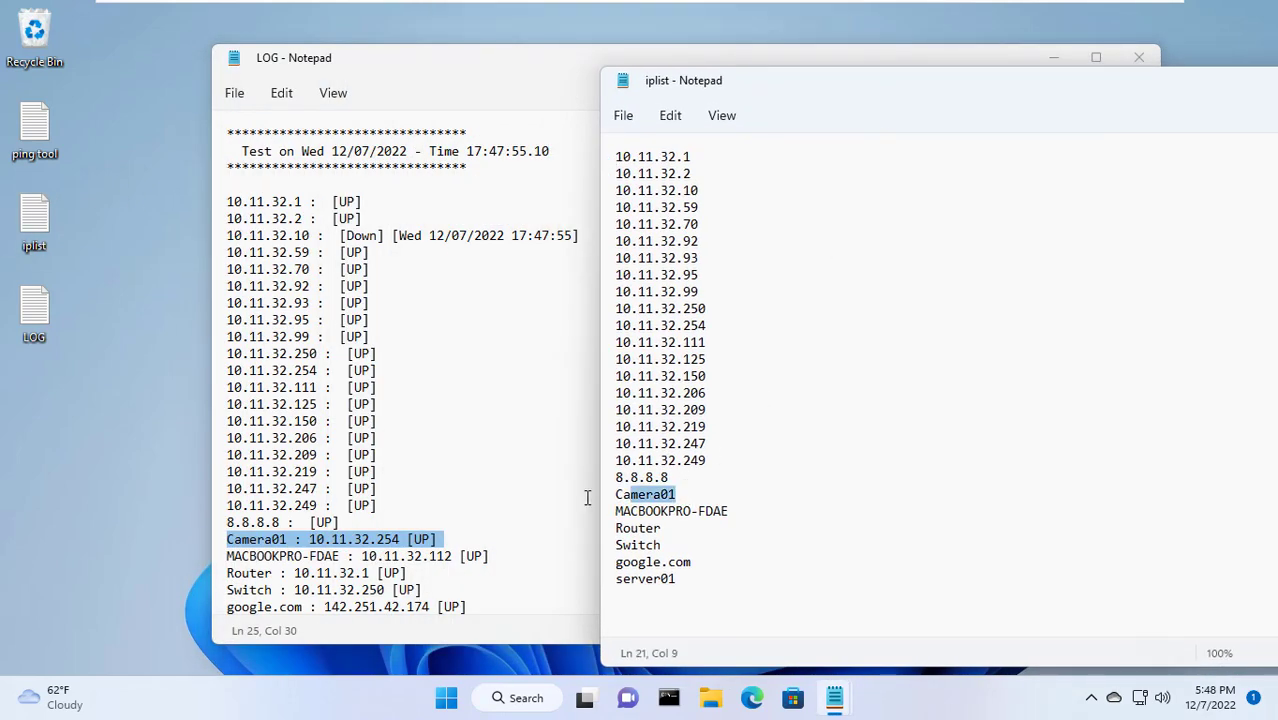